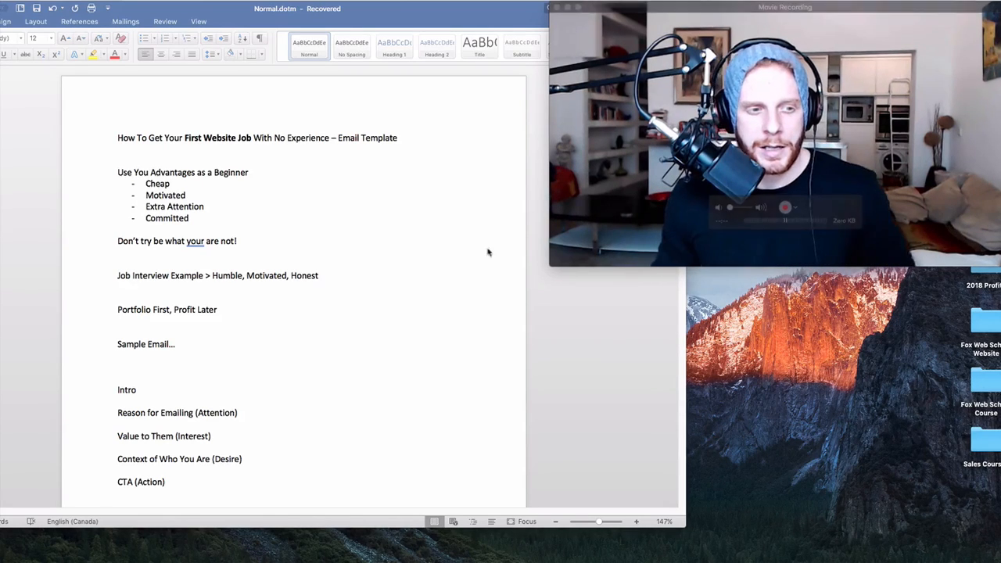
# Step: Review the outline steps: Intro, Reason for Emailing (Attention), CTA (Action) and Context of Who You Are
pyautogui.scroll(-3)
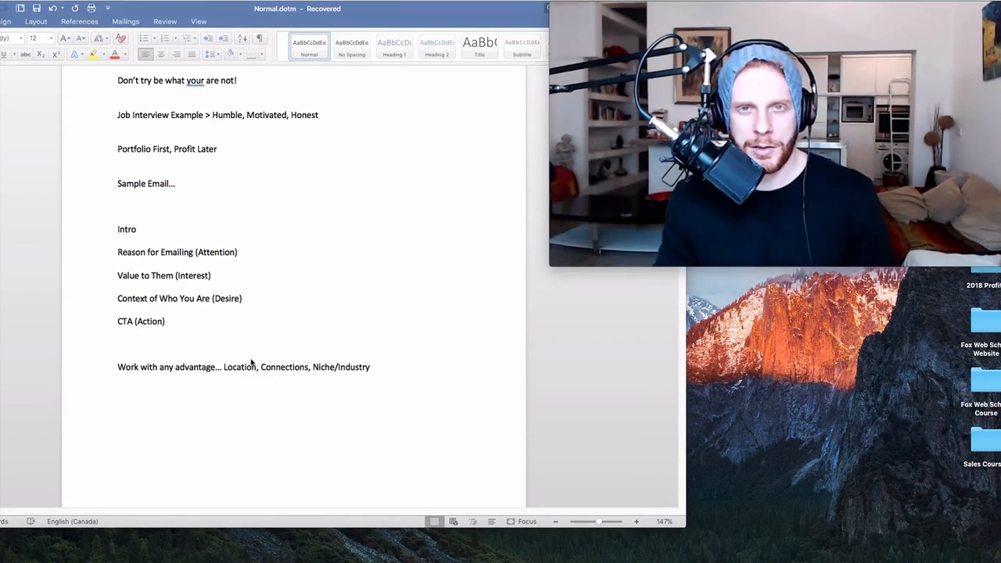
pyautogui.moveTo(189, 308)
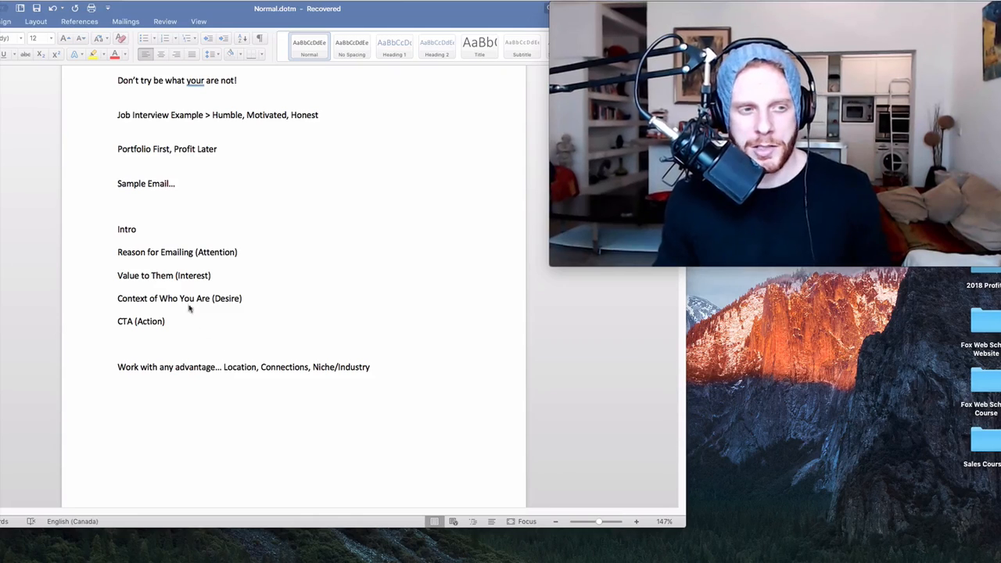
pyautogui.scroll(-3)
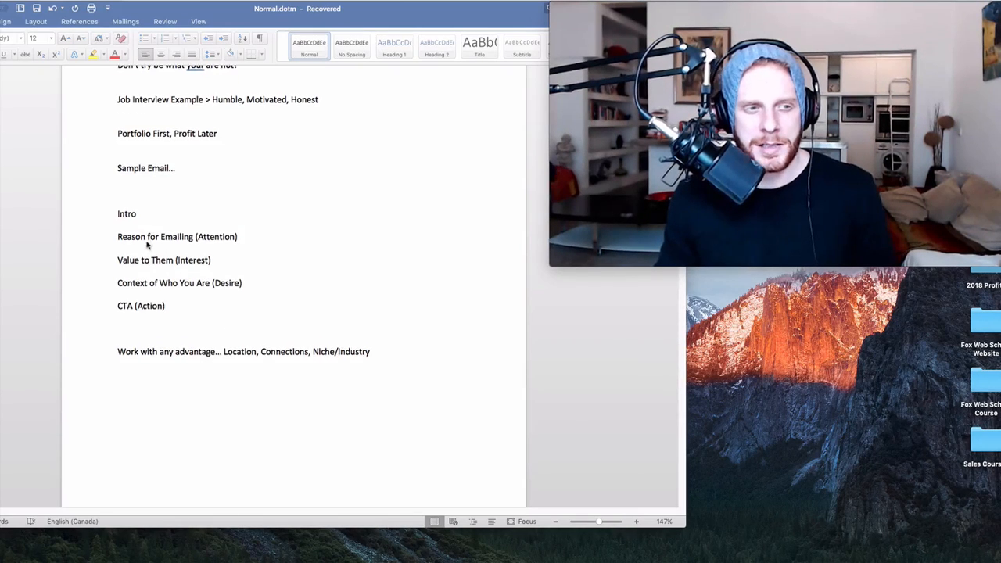
pyautogui.scroll(-3)
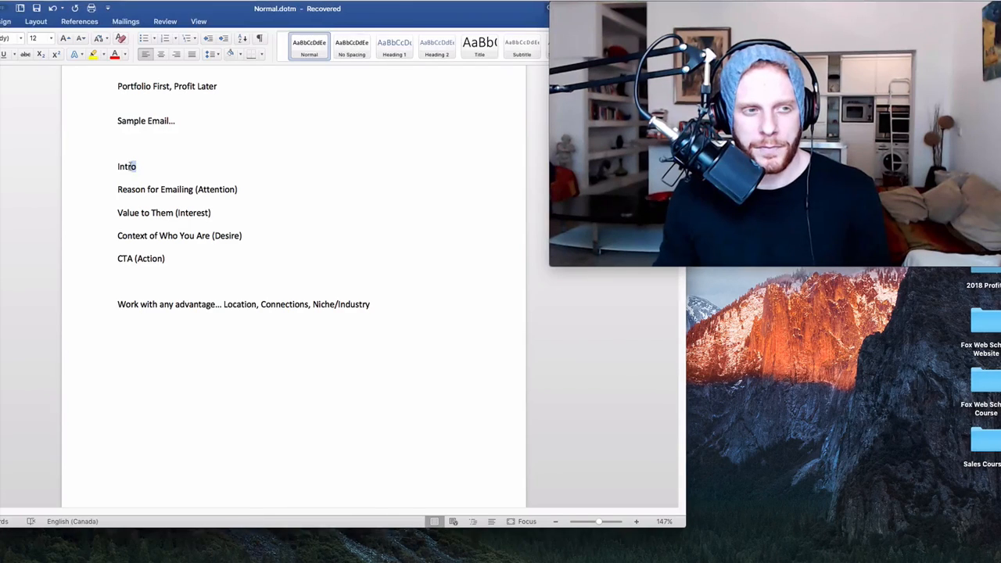
pyautogui.doubleClick(126, 166)
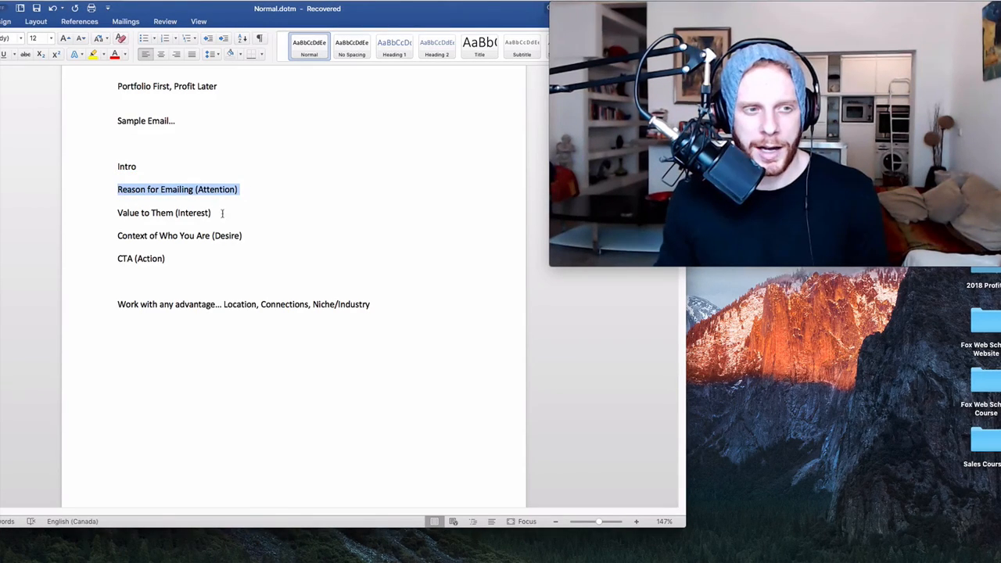
pyautogui.doubleClick(145, 212)
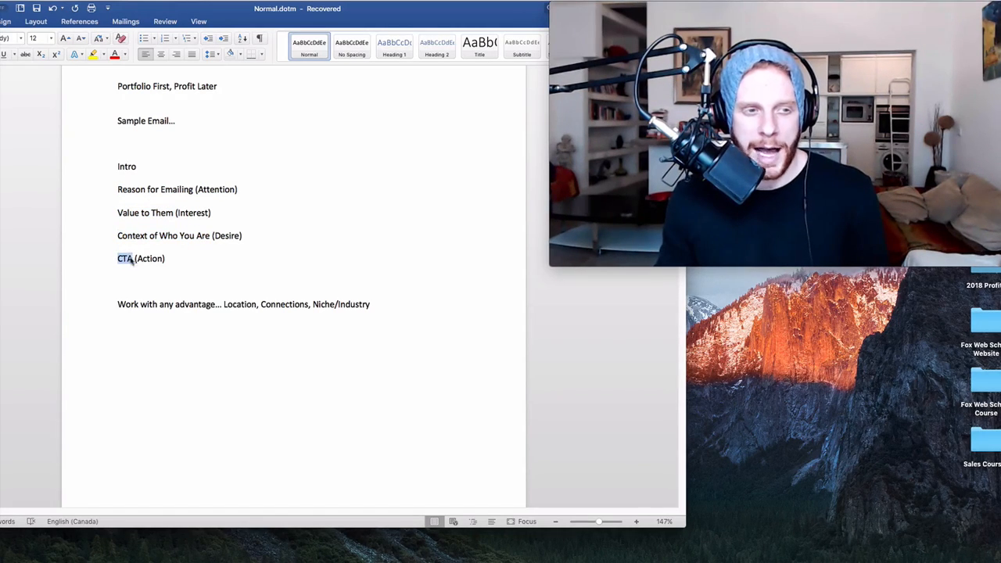
pyautogui.click(166, 259)
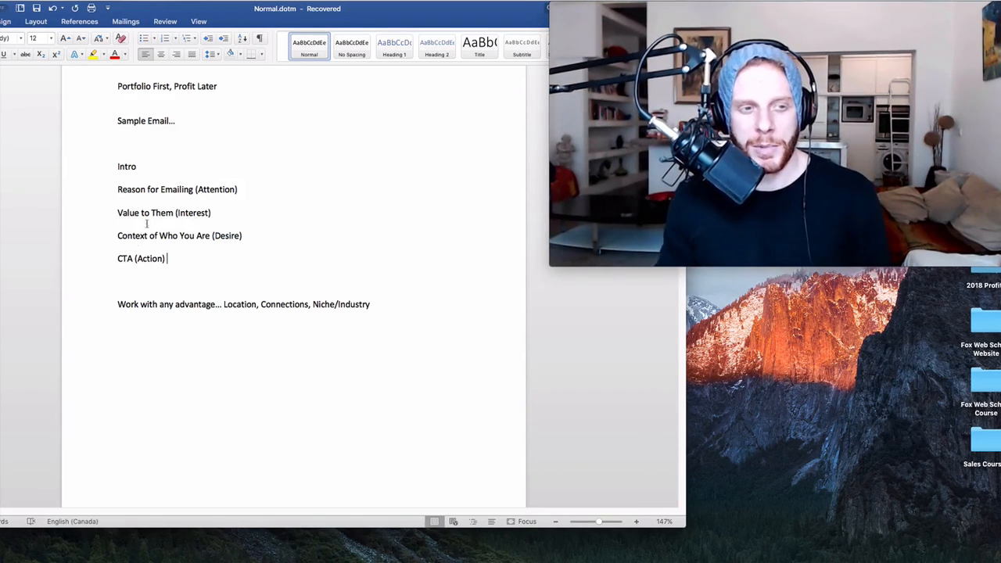
pyautogui.moveTo(463, 231)
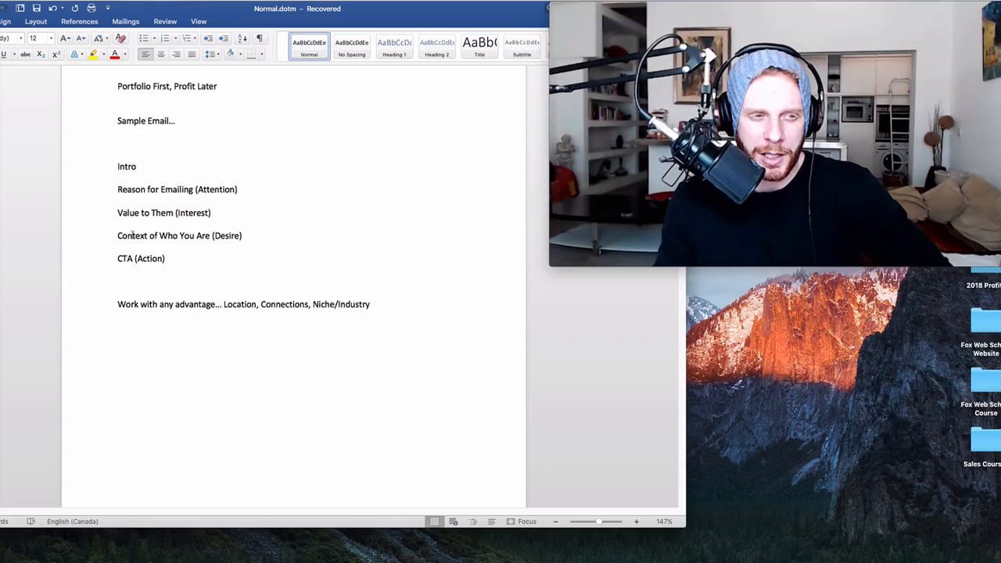
pyautogui.moveTo(117, 236); pyautogui.dragTo(198, 235)
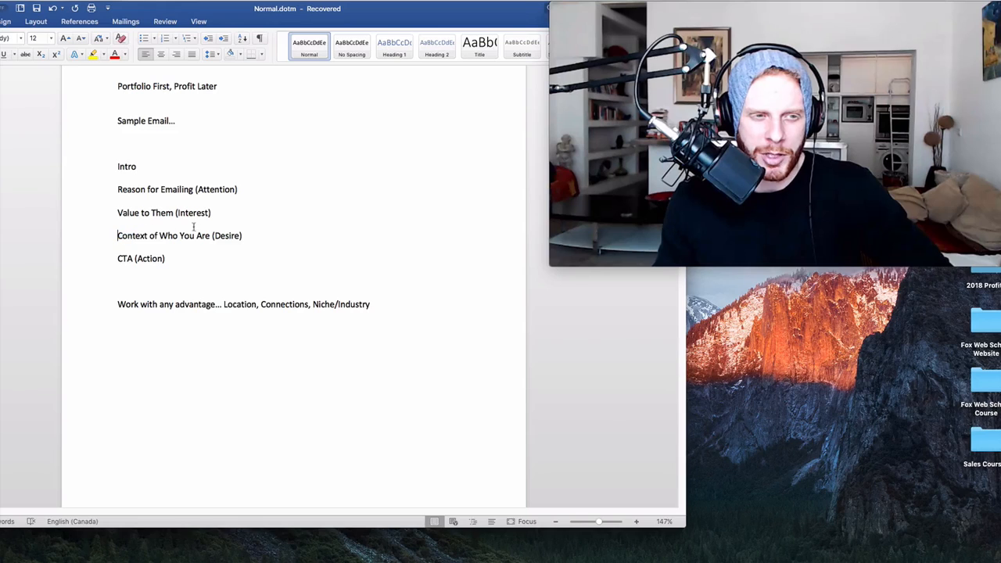
pyautogui.moveTo(116, 235); pyautogui.dragTo(210, 235)
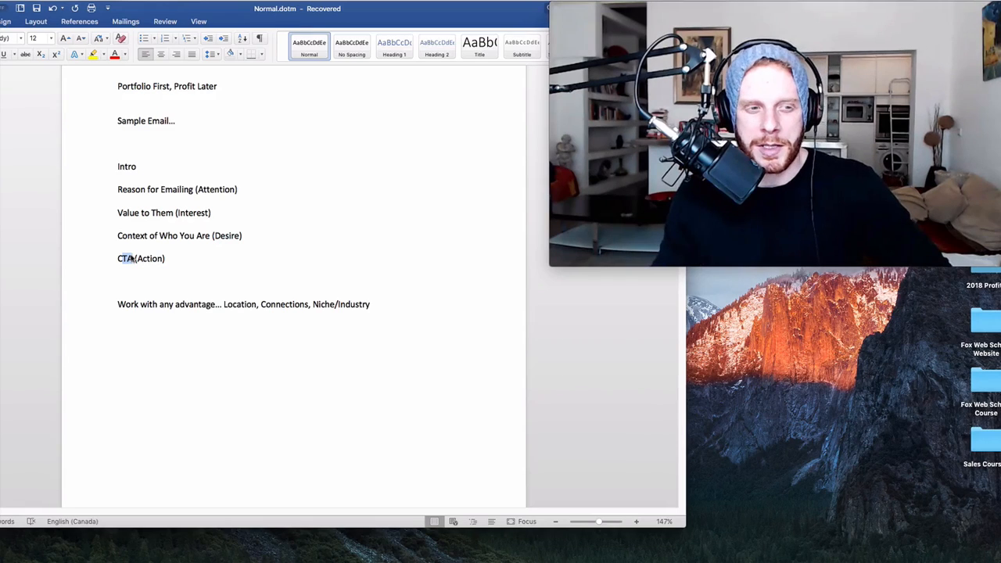
# Step: Point out the word 'advantage' in the advantages line and the Niche/Industry item
pyautogui.scroll(-3)
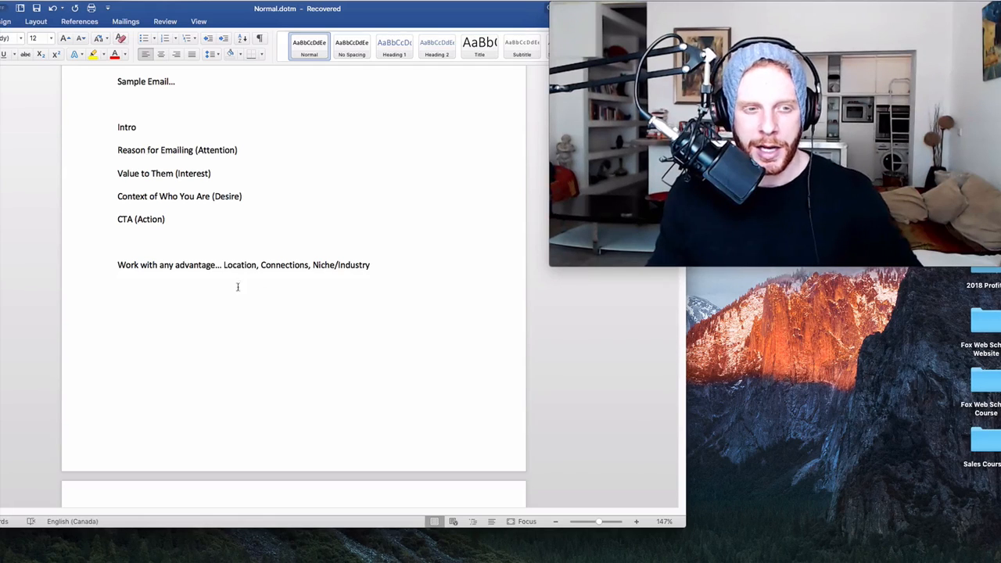
pyautogui.doubleClick(240, 265)
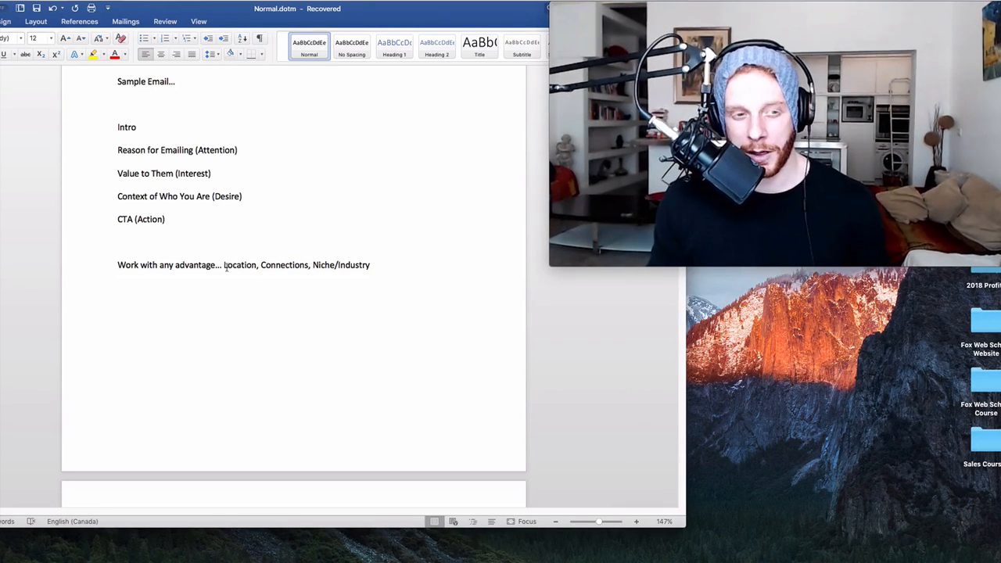
pyautogui.doubleClick(240, 264)
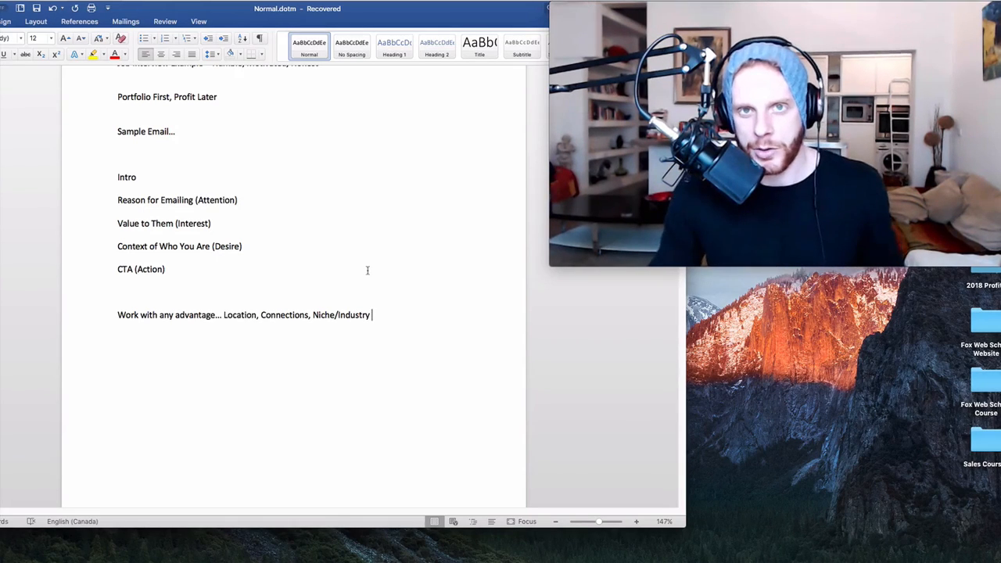
pyautogui.doubleClick(341, 315)
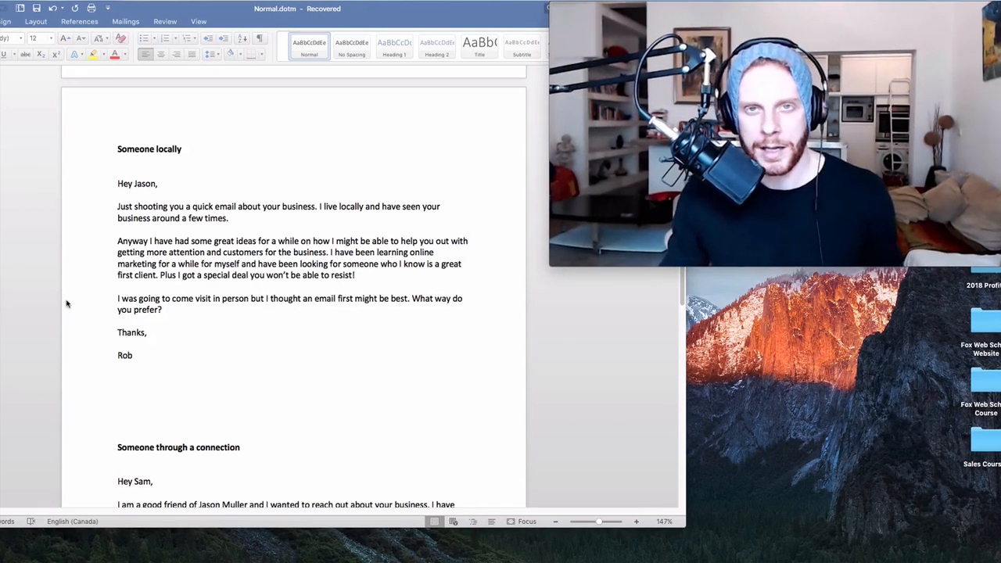
pyautogui.moveTo(339, 348)
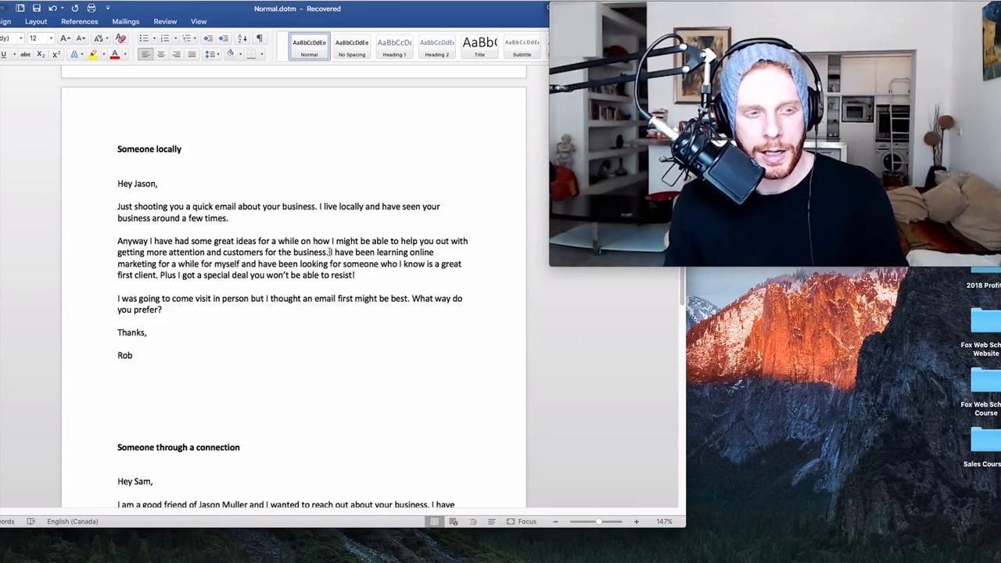
# Step: Remove the sentences about learning online marketing and the special deal from the local email
pyautogui.moveTo(332, 252); pyautogui.dragTo(171, 263)
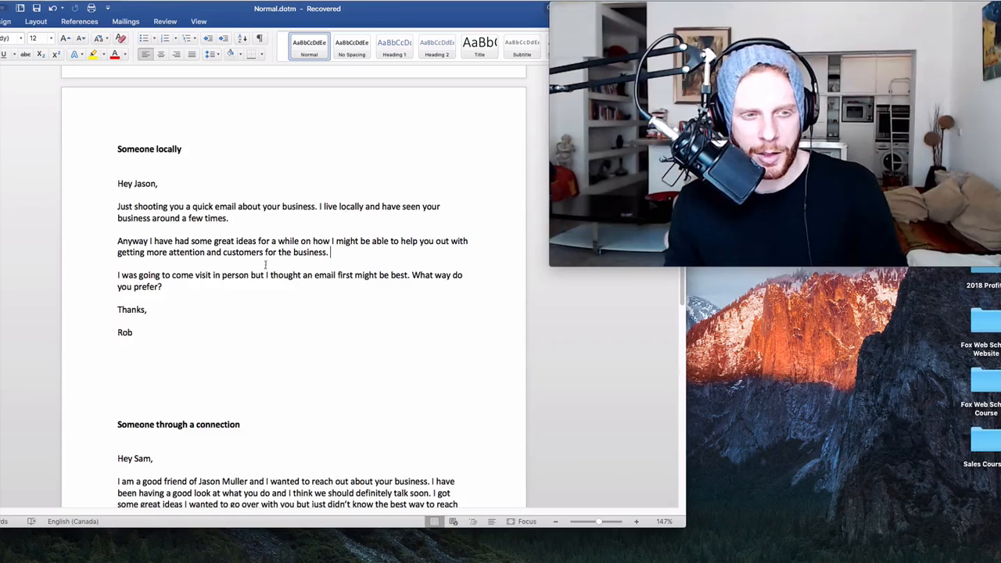
pyautogui.moveTo(117, 304); pyautogui.dragTo(134, 338)
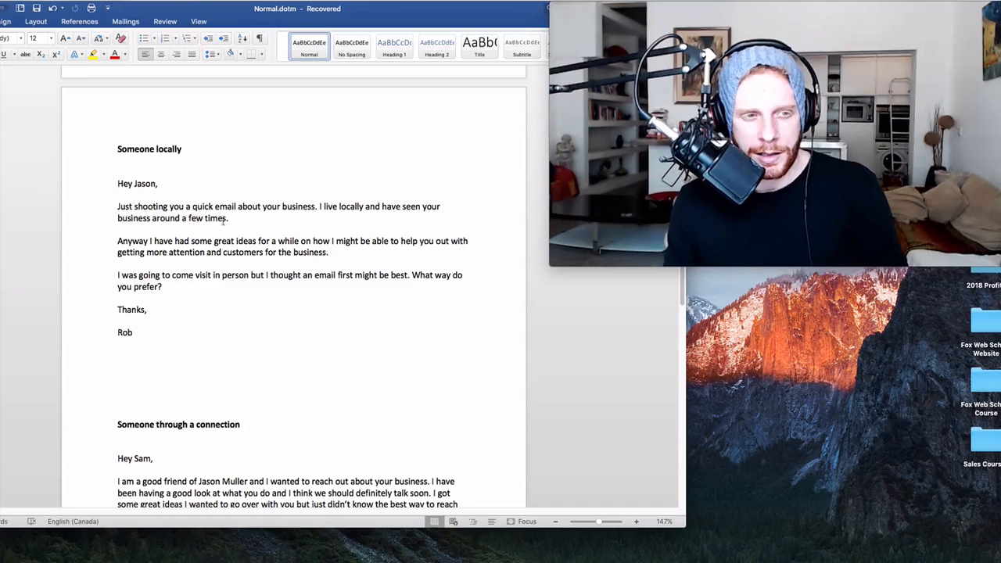
pyautogui.moveTo(319, 207); pyautogui.dragTo(230, 217)
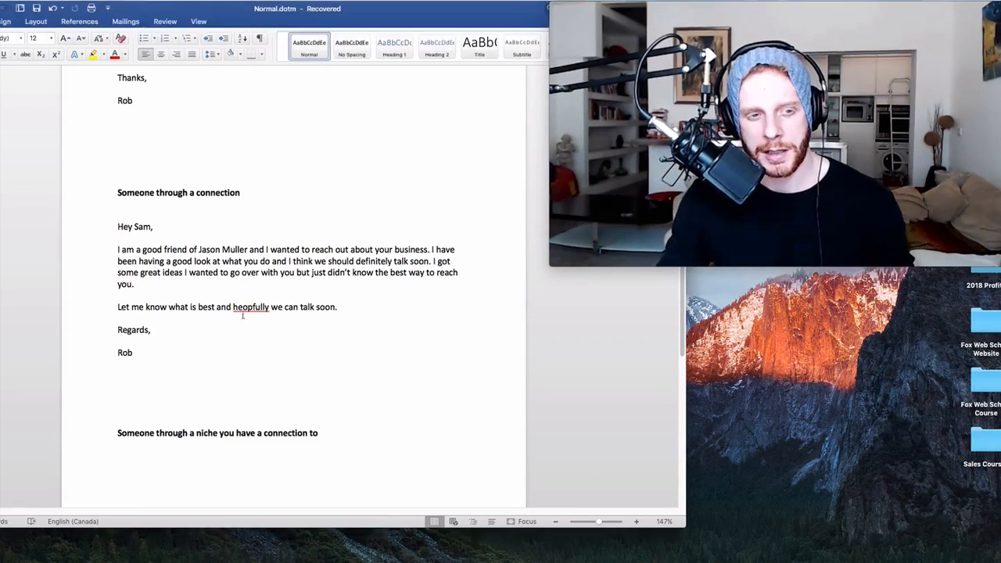
# Step: Replace the misspelled 'heopfully' with 'hopefully' using the spelling suggestions
pyautogui.rightClick(250, 307)
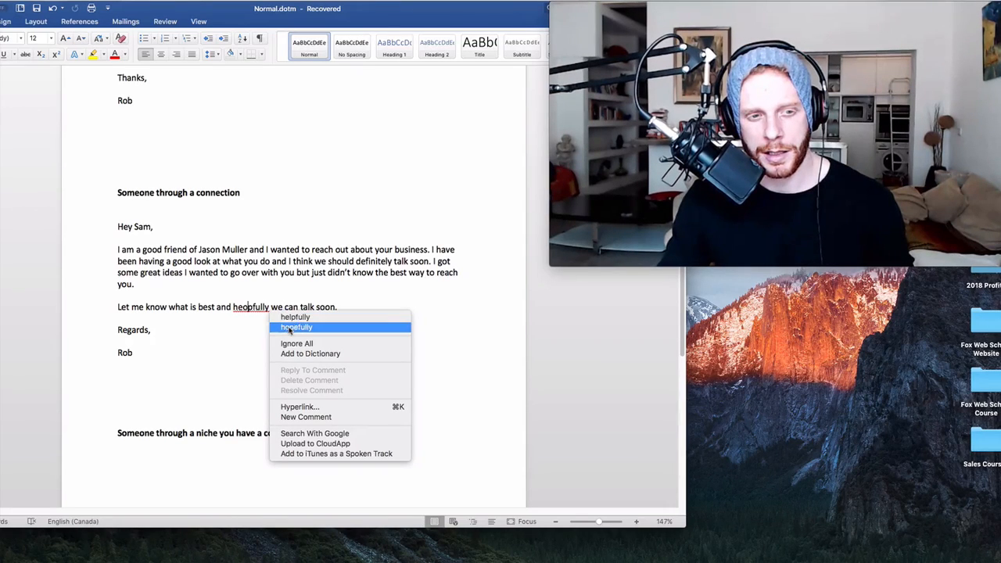
pyautogui.click(296, 327)
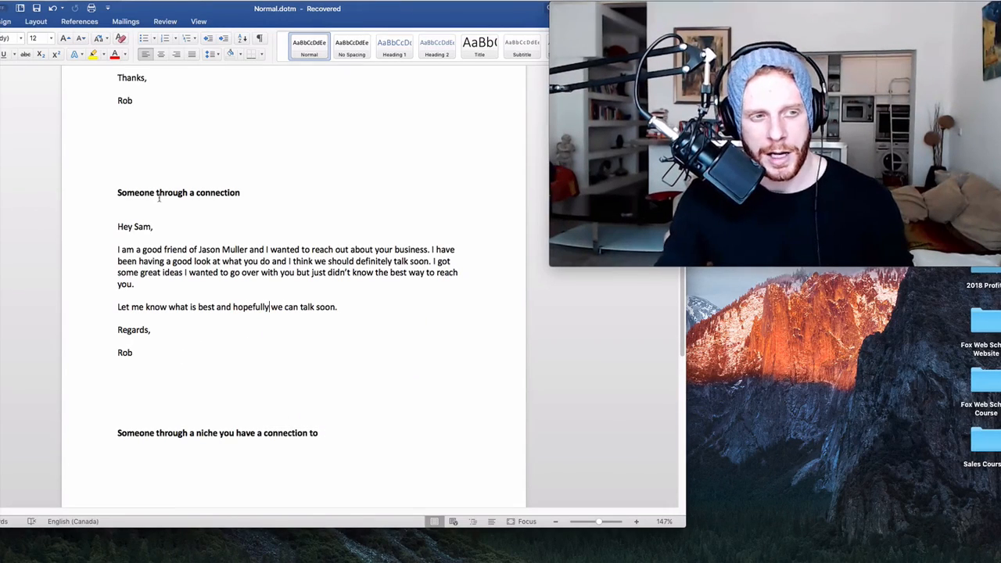
pyautogui.scroll(-3)
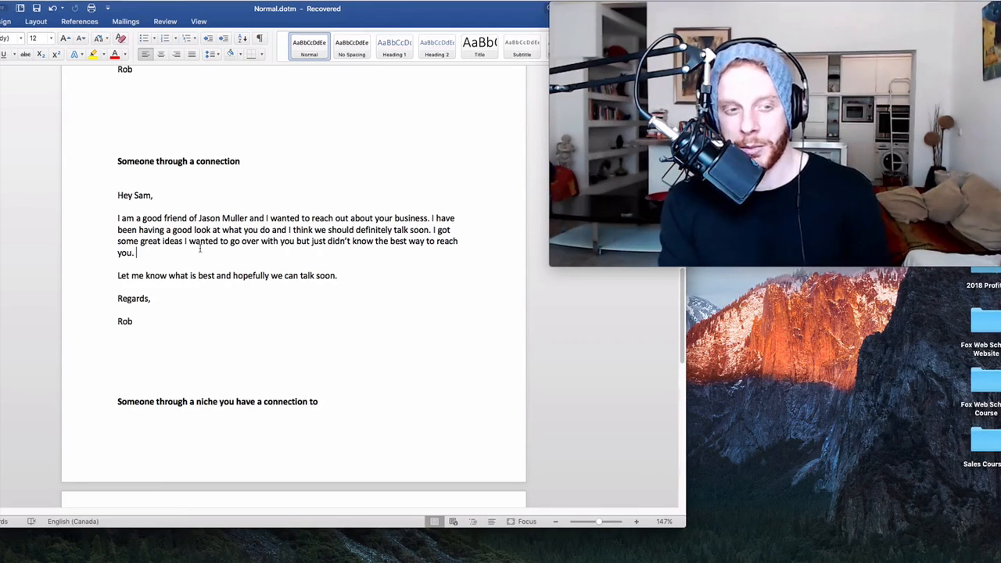
# Step: Scroll down to the niche-connection email to Susan and the subject lines list
pyautogui.scroll(-3)
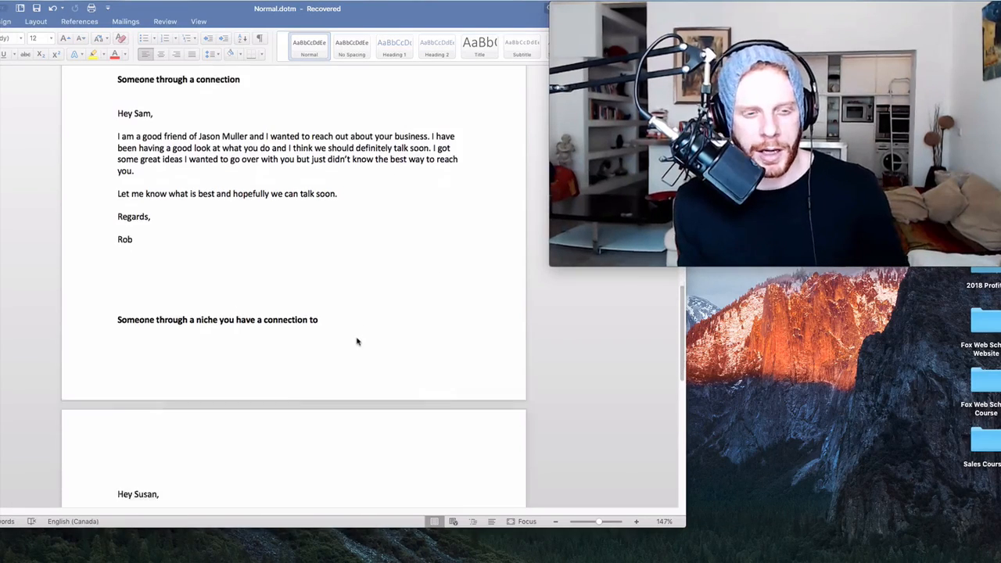
pyautogui.scroll(-3)
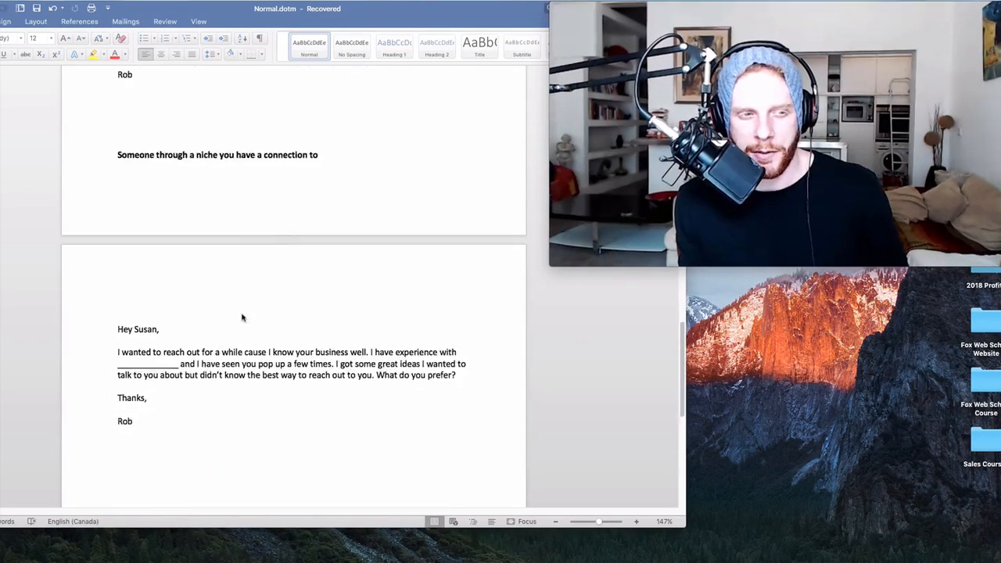
pyautogui.scroll(-3)
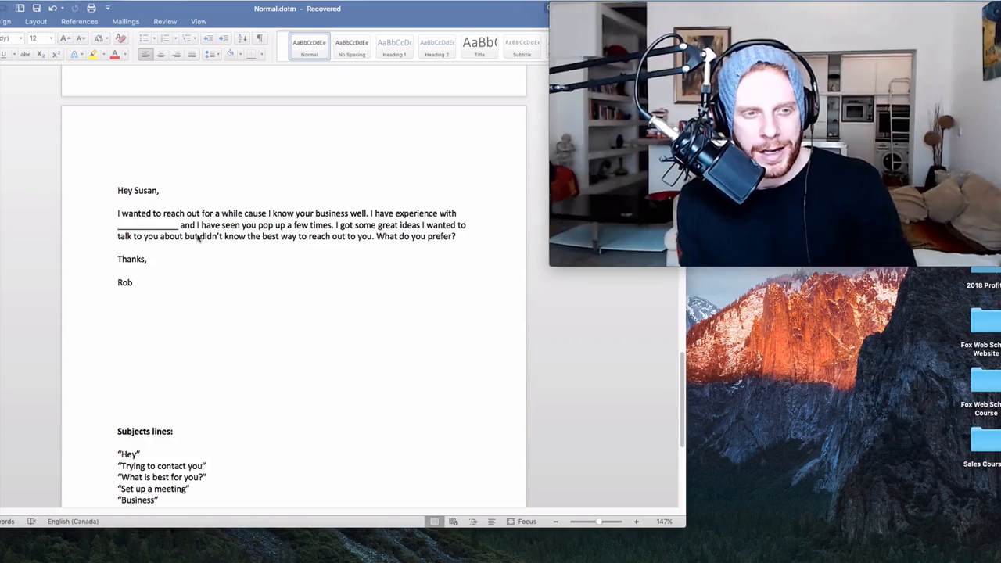
pyautogui.moveTo(418, 238)
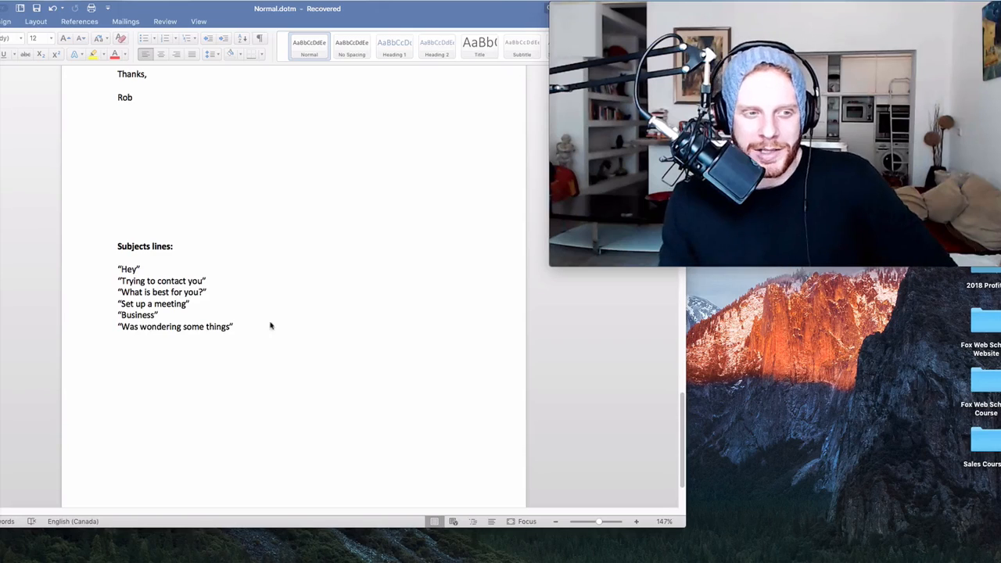
# Step: Highlight the six subject-line suggestions, then head back toward the 'Someone locally' email
pyautogui.moveTo(118, 315); pyautogui.dragTo(233, 327)
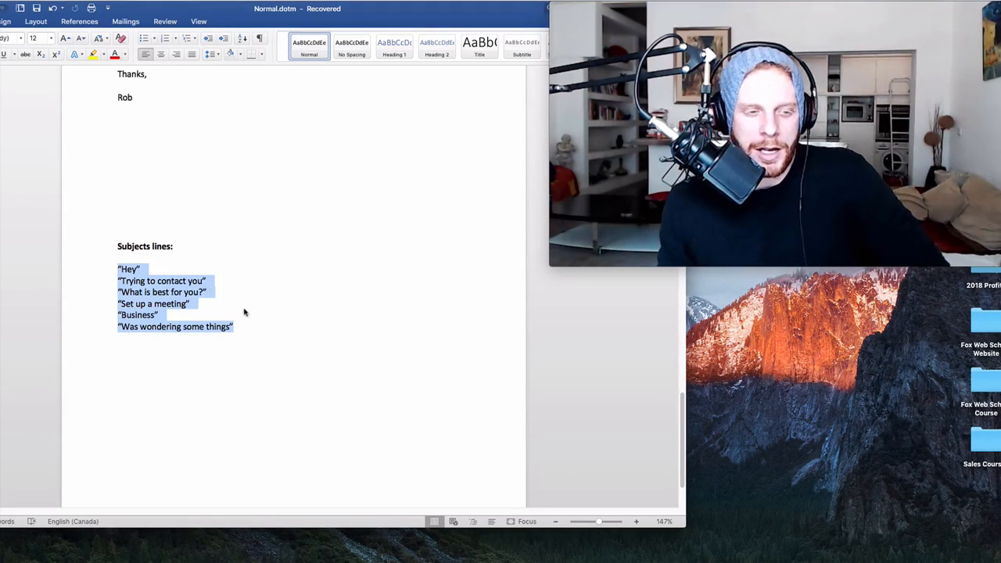
pyautogui.click(159, 315)
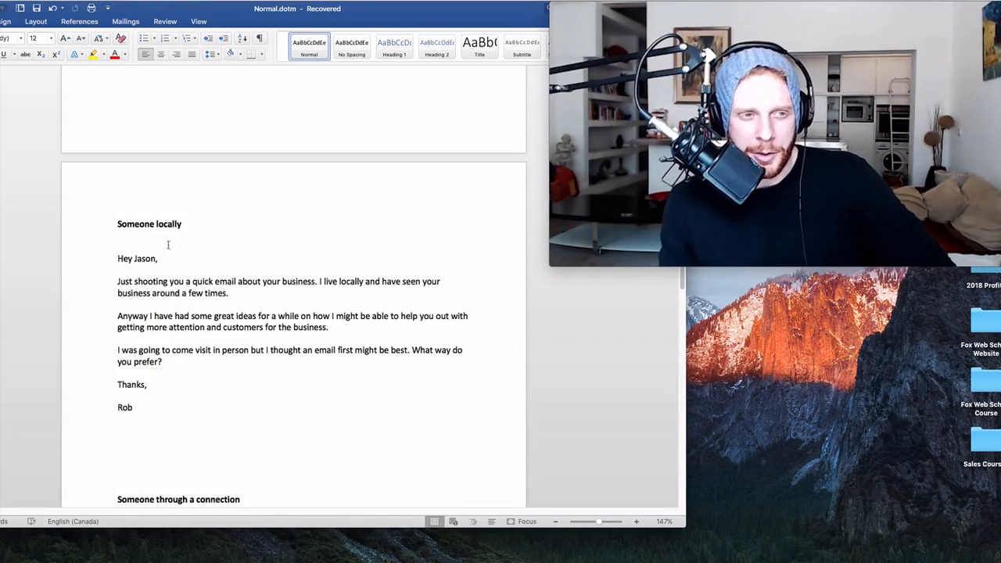
pyautogui.scroll(-3)
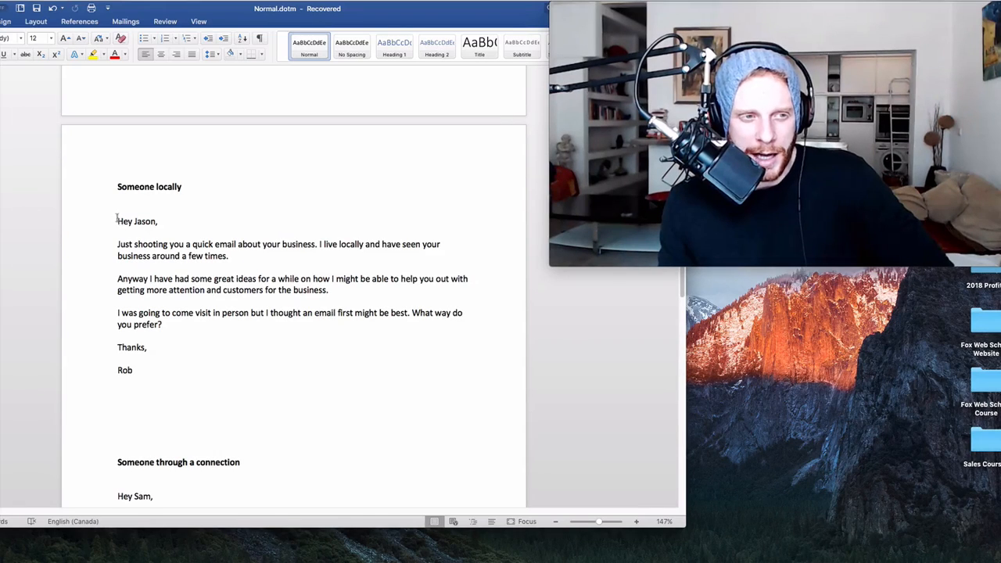